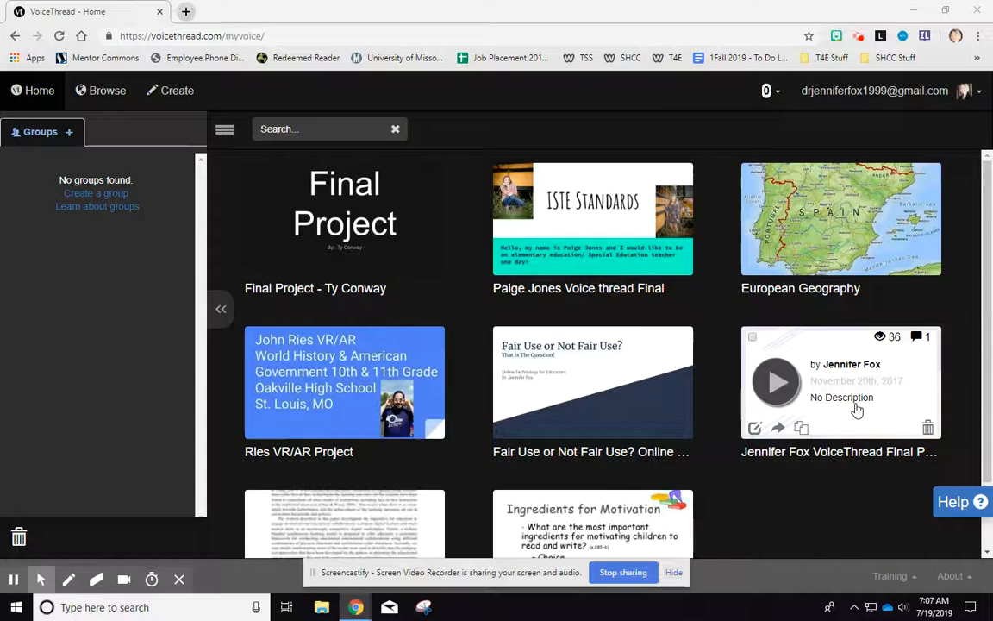
Step: Bring up the Share dialog for the Jennifer Fox VoiceThread Final Project
left_click(751, 336)
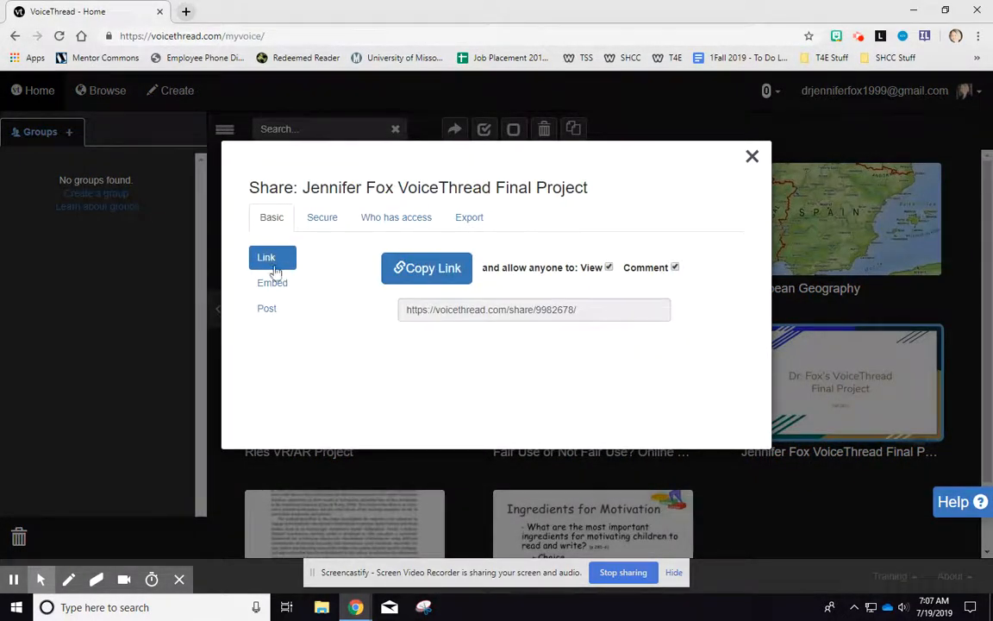
Step: Copy the final project's embed code and switch to the Weebly site editor tab
left_click(272, 283)
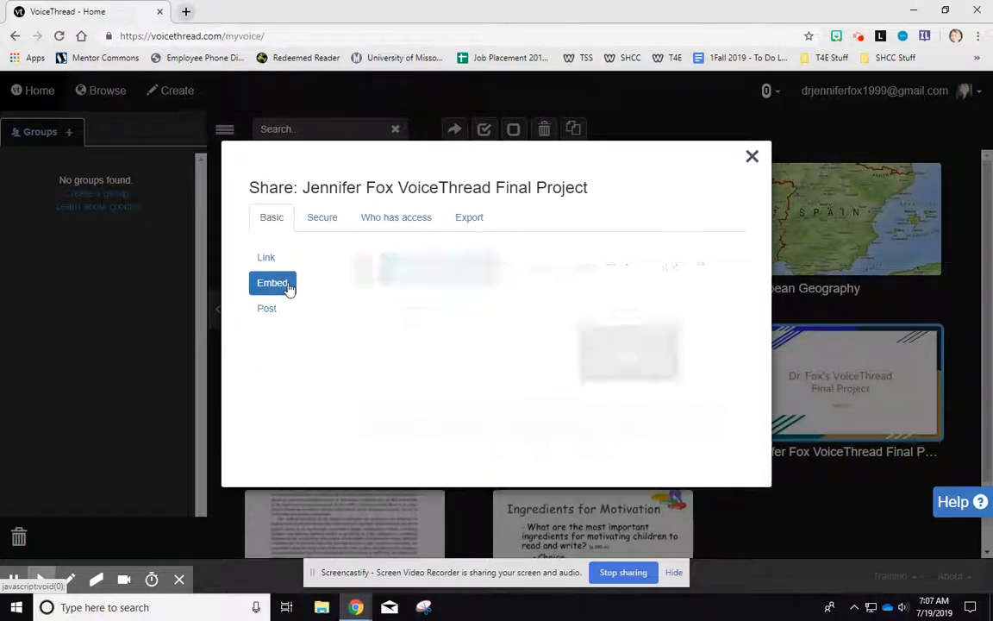
left_click(272, 283)
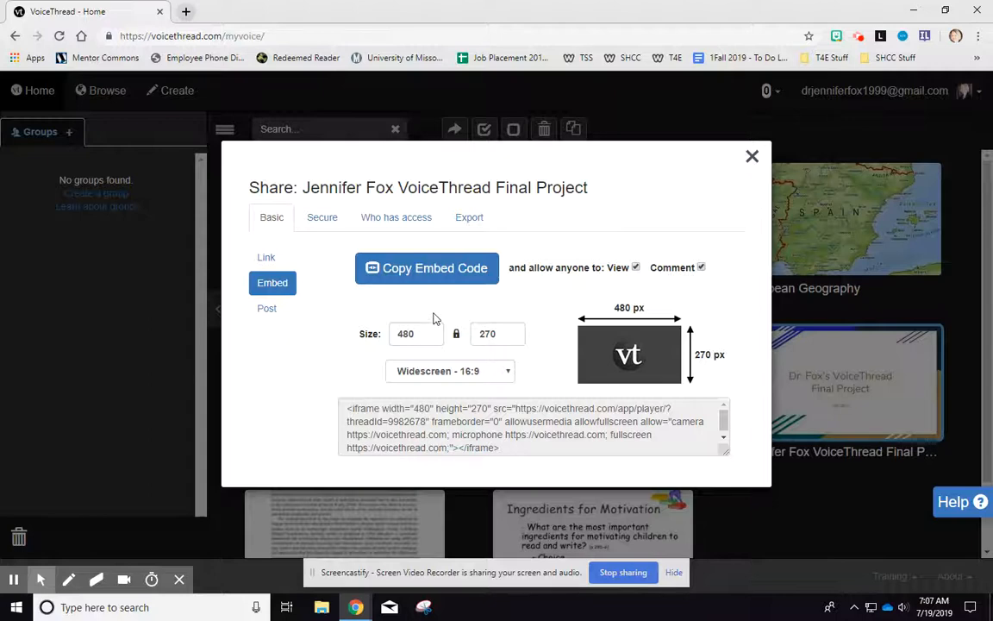
left_click(426, 267)
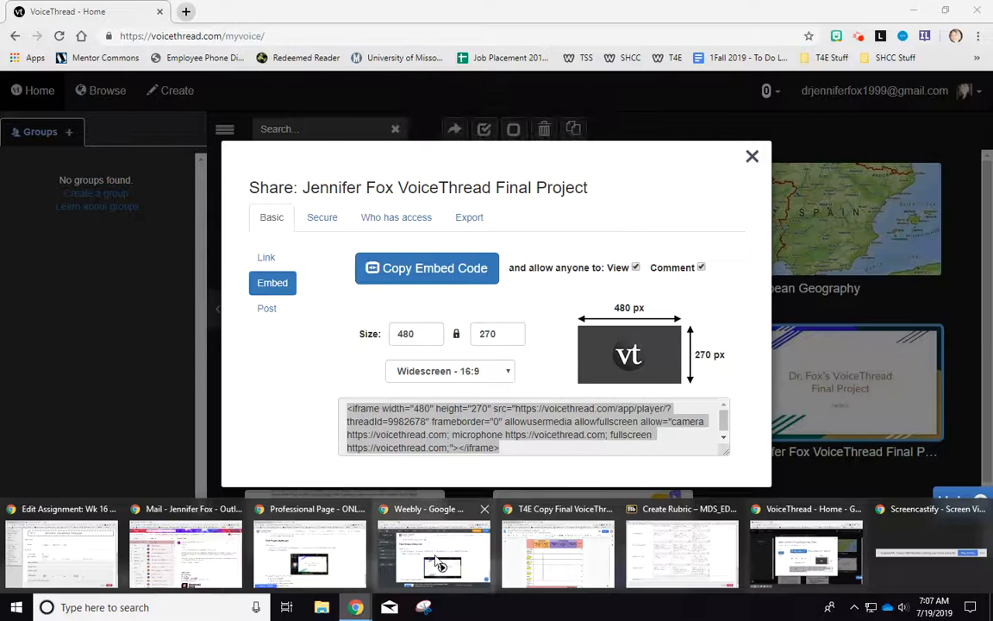
left_click(434, 556)
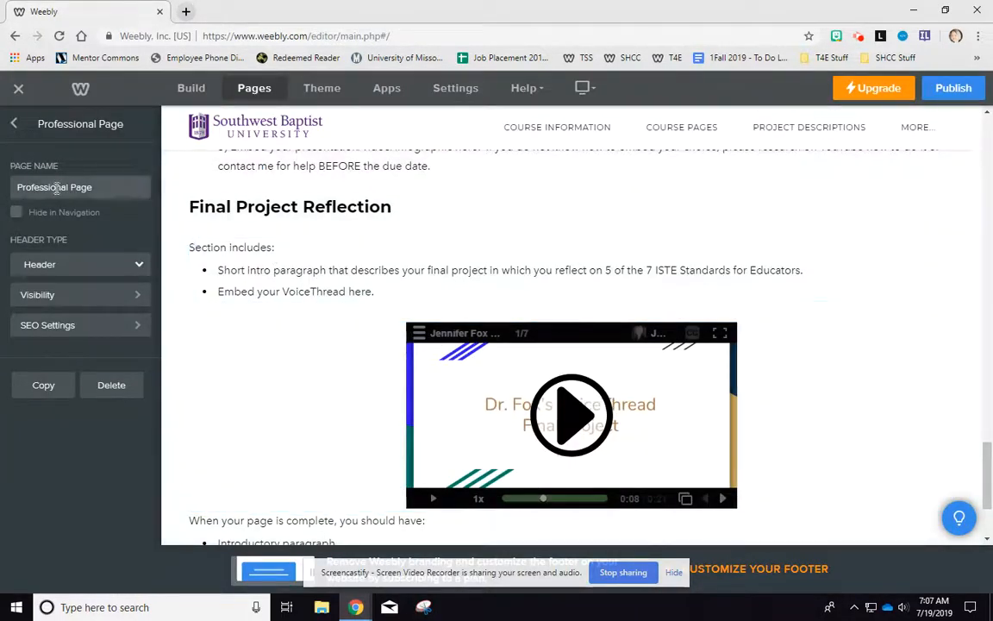
Step: Return to the page list and show the Build elements panel
left_click(14, 125)
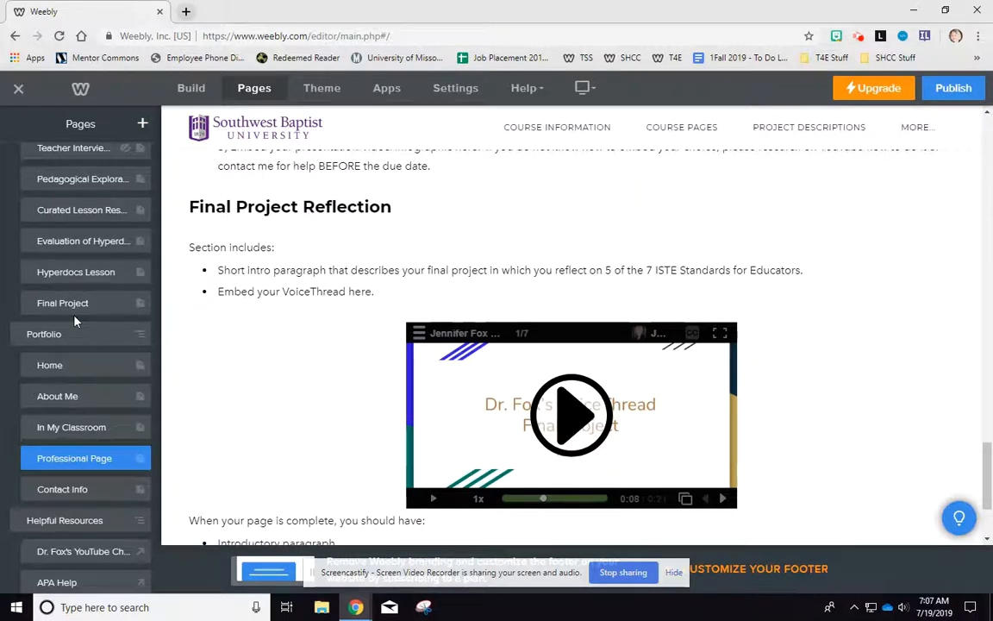
left_click(190, 87)
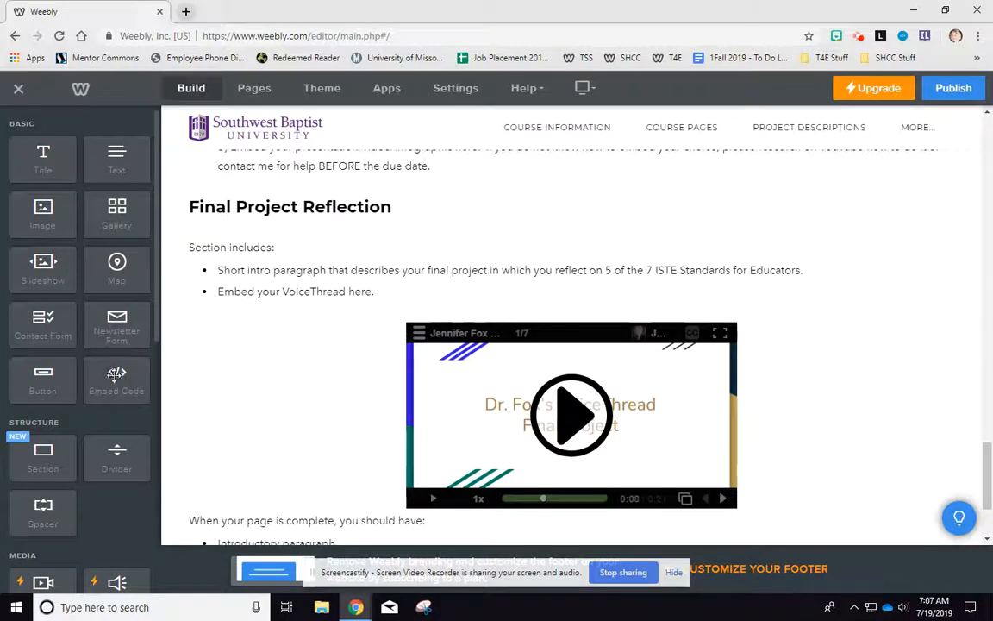
Step: Add an Embed Code block beside the existing video, paste the VoiceThread code, and publish the site
left_click_drag(117, 381, 791, 381)
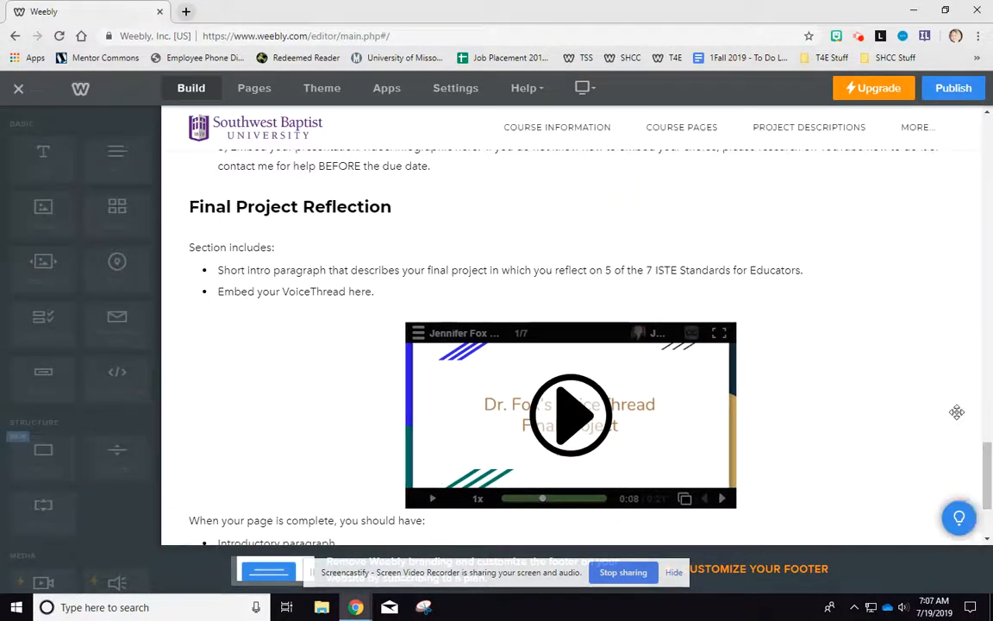
left_click(570, 414)
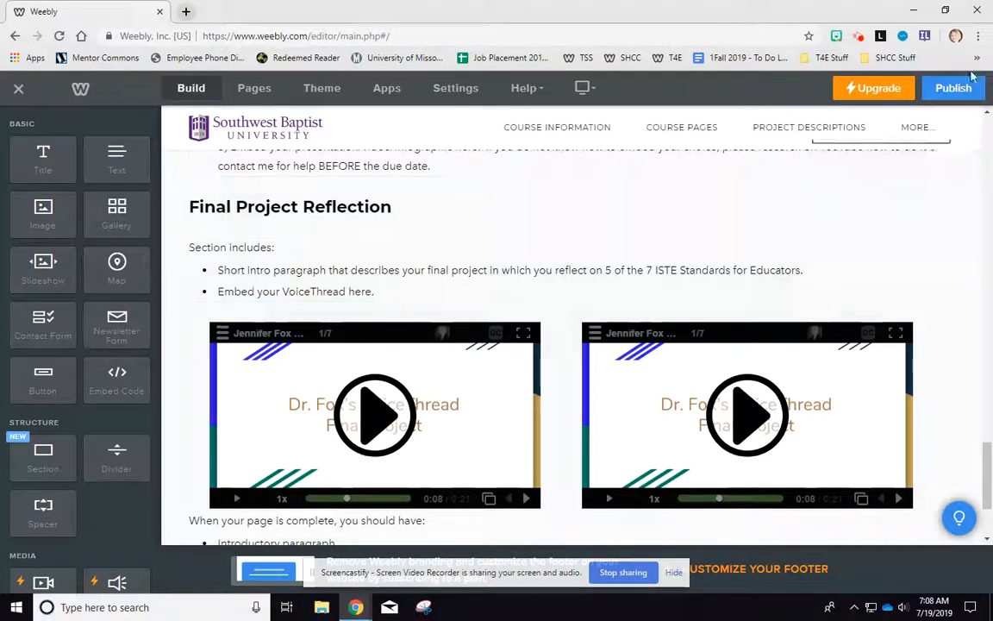
left_click(952, 88)
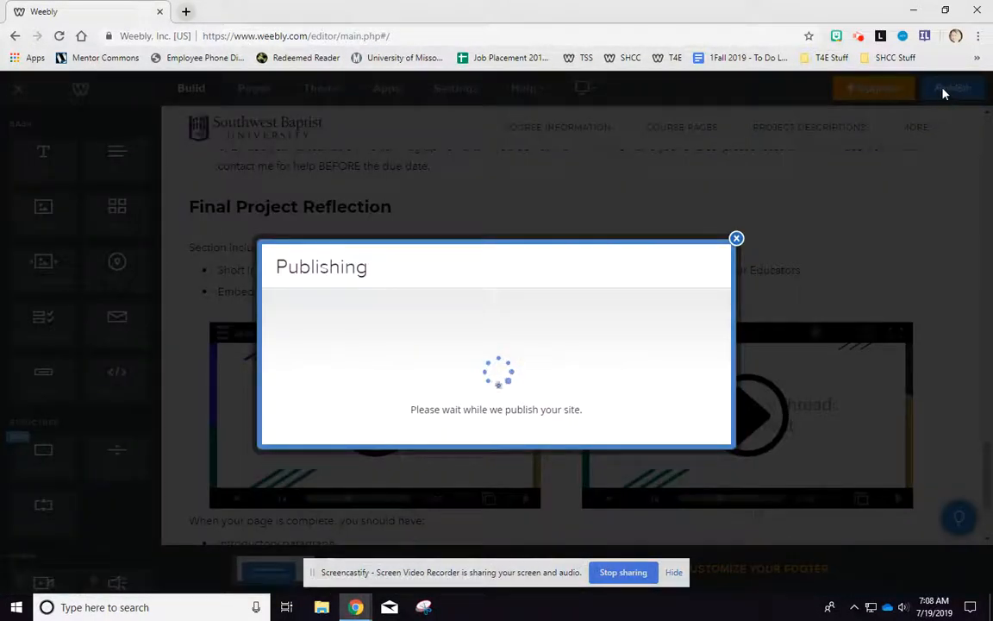